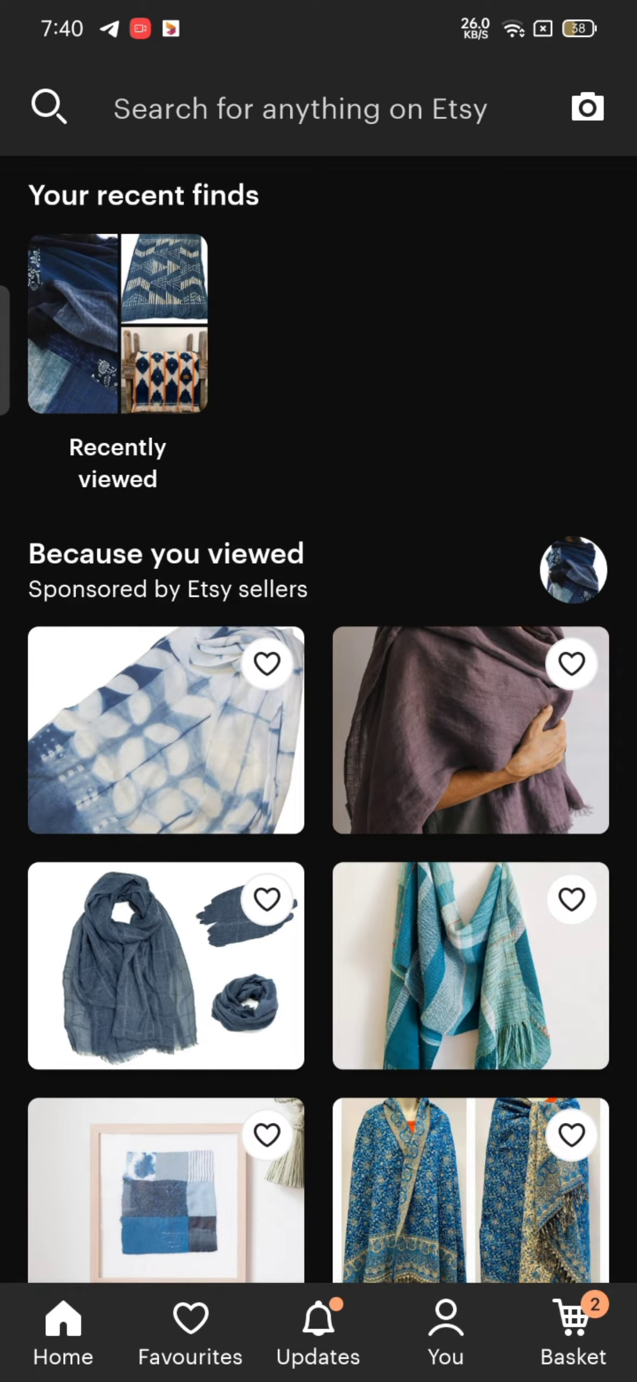
# Step: Scroll the home feed to the recently viewed Thealese Shibori indigo coasters item
pyautogui.scroll(-3)
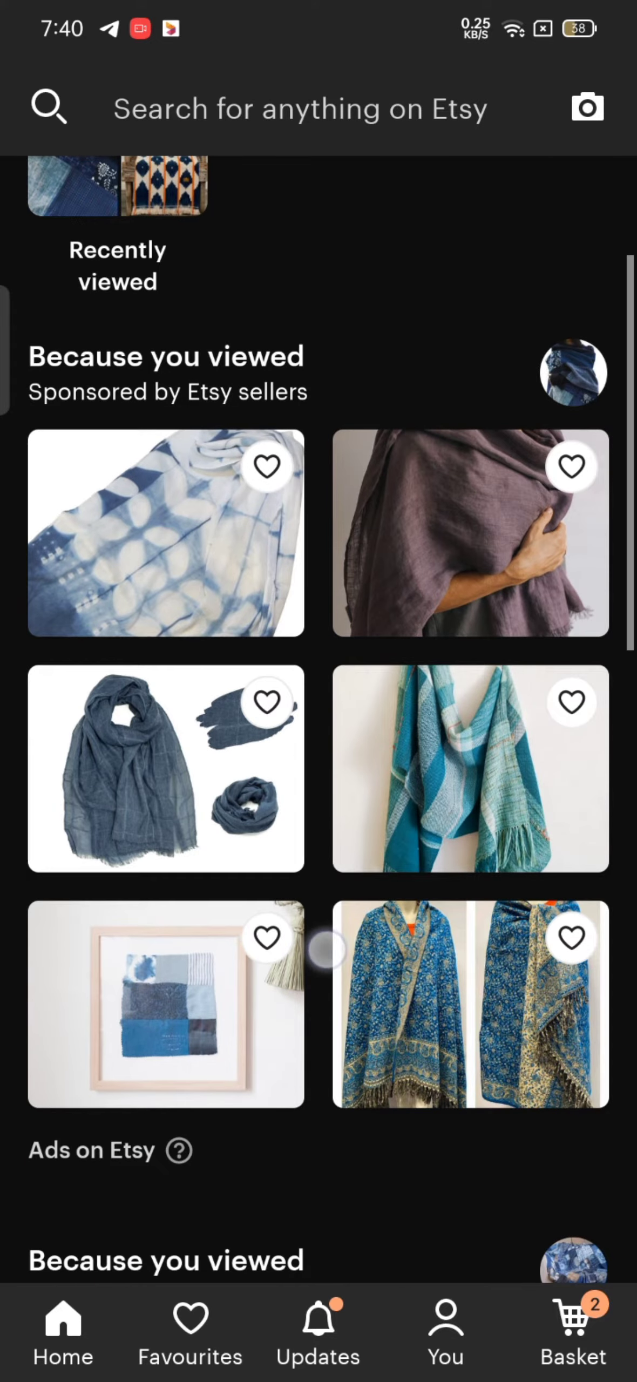
pyautogui.scroll(-3)
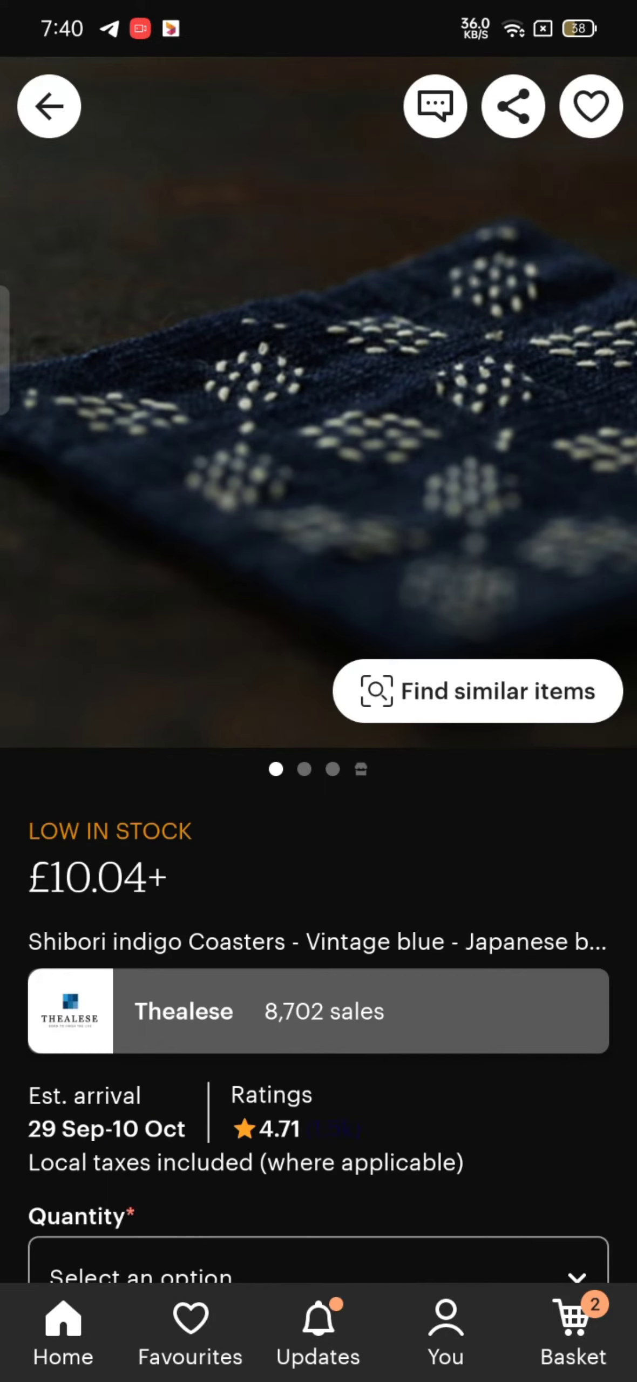
# Step: Scroll to the shop owner section and begin a message to seller Morgan
pyautogui.scroll(-3)
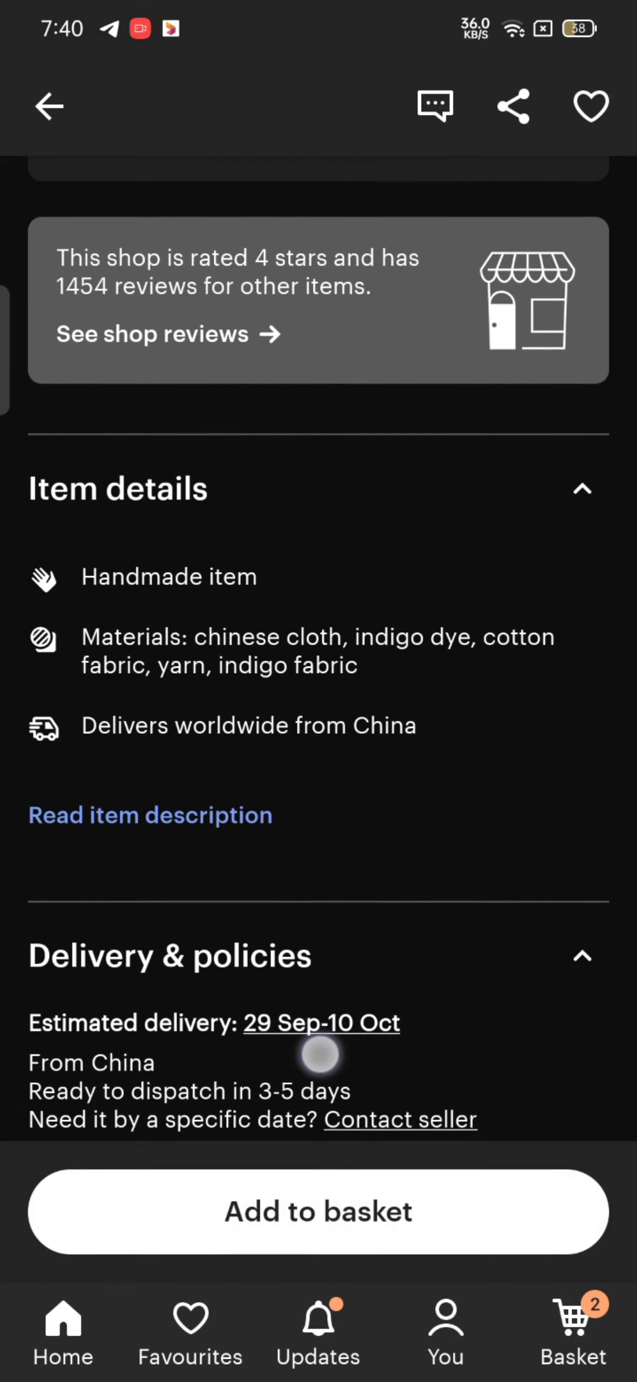
pyautogui.scroll(-3)
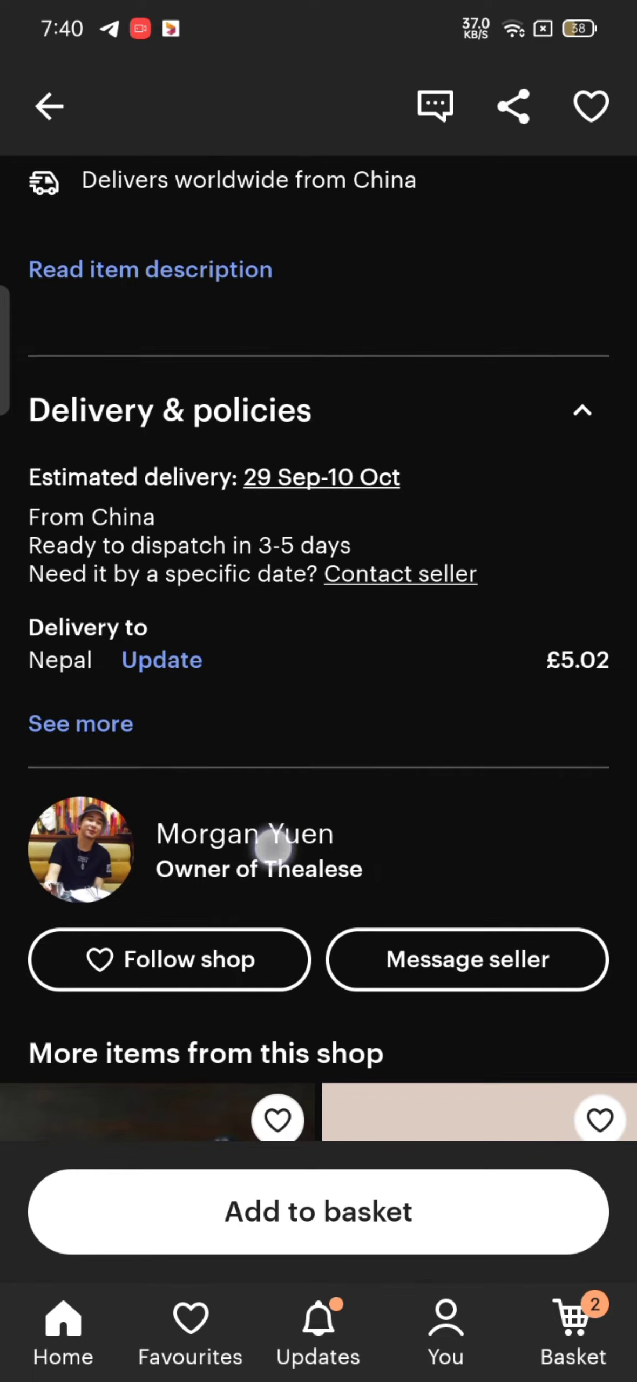
pyautogui.click(244, 850)
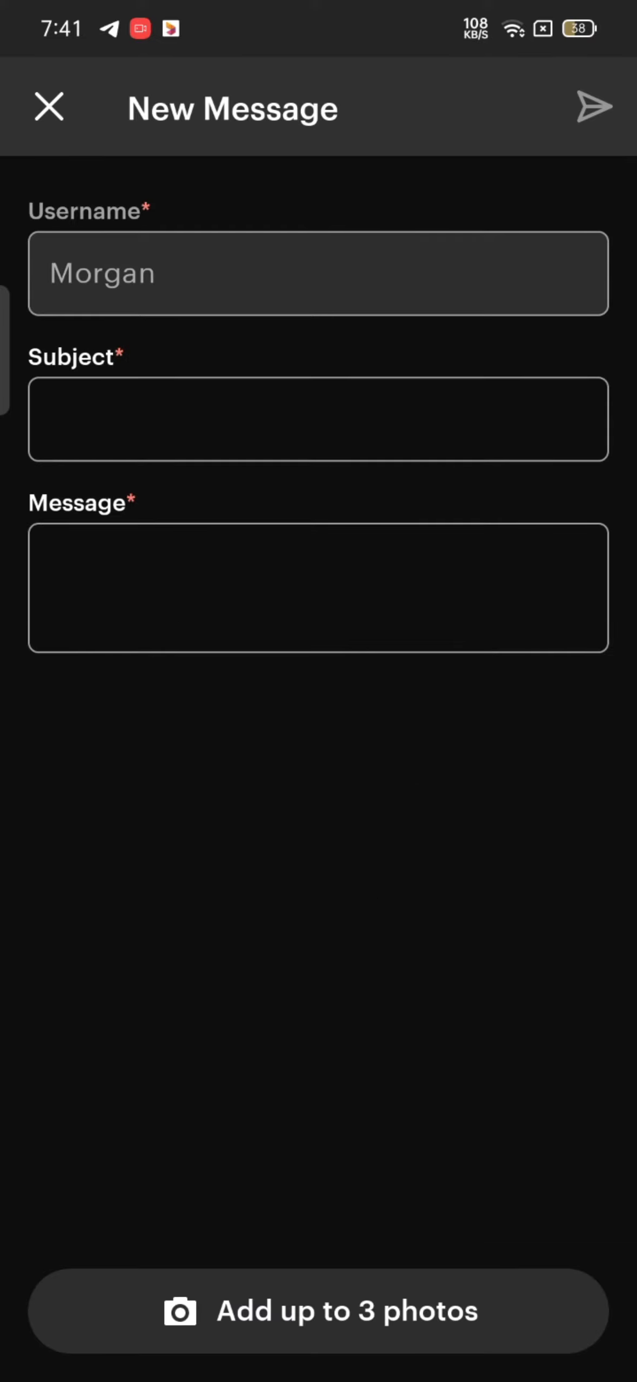
# Step: Give the message subject 'Shawl' and body 'Can I get more options on the shawl'
pyautogui.click(317, 419)
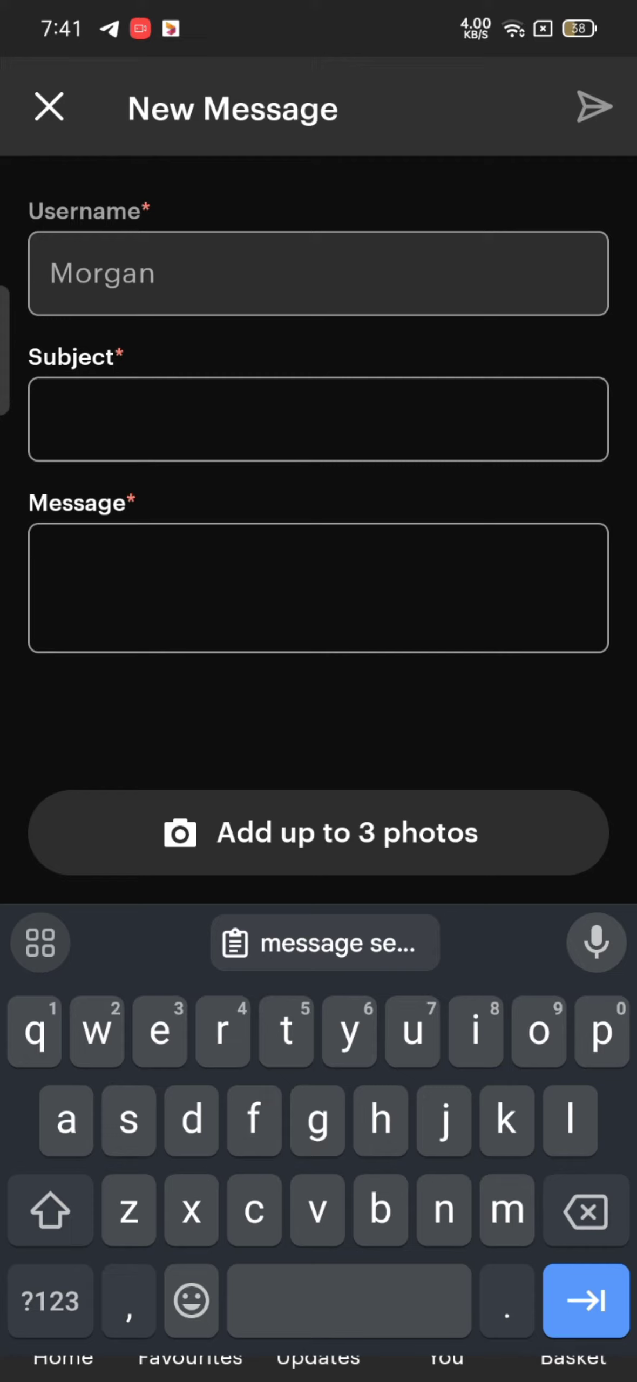
pyautogui.write('Shawl')
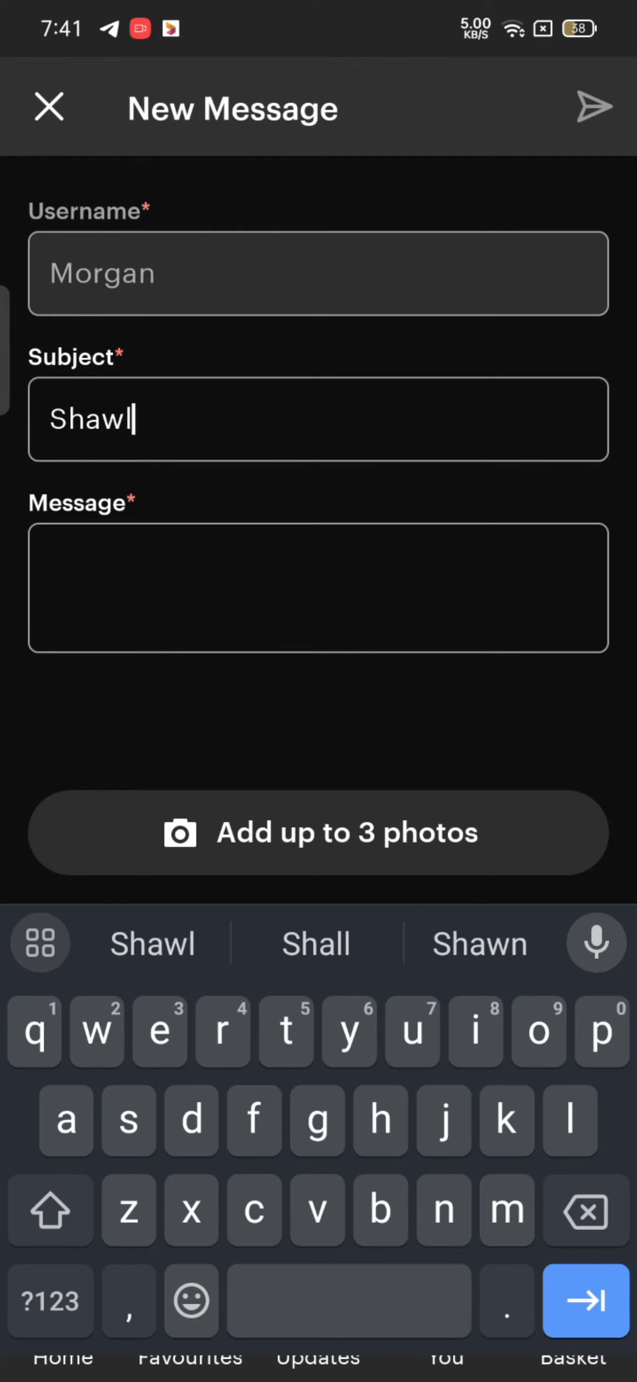
pyautogui.write('Can')
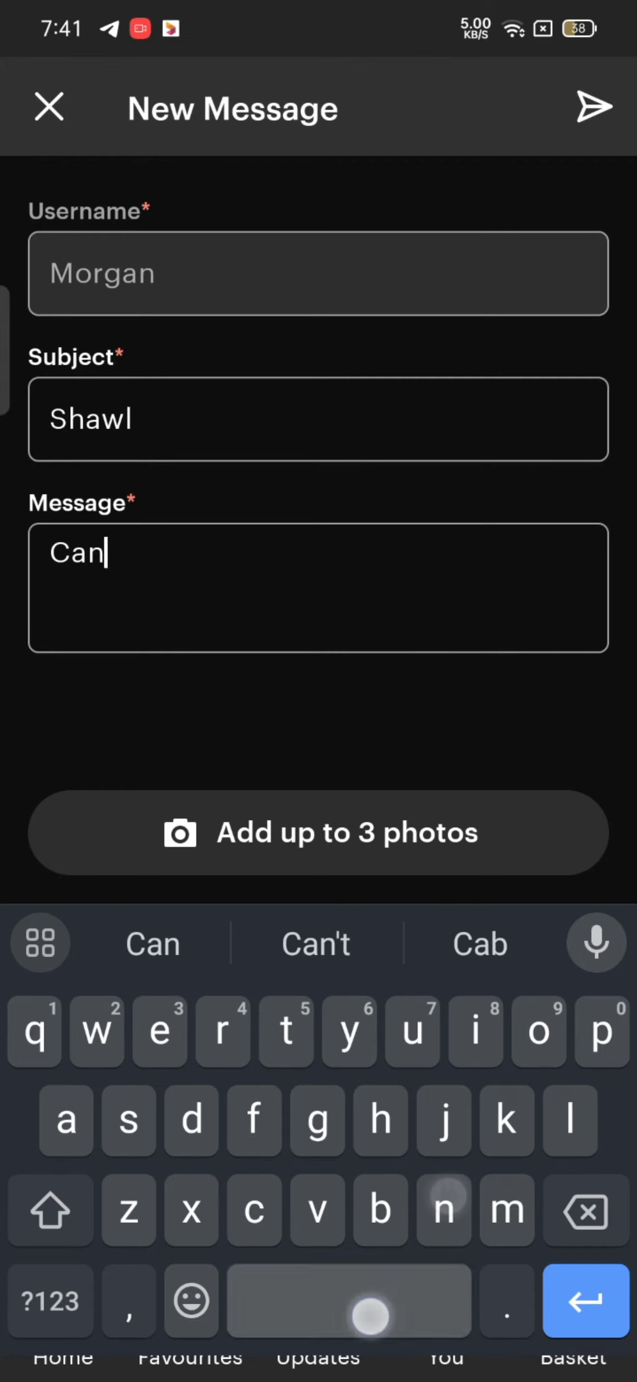
pyautogui.write('I get more option')
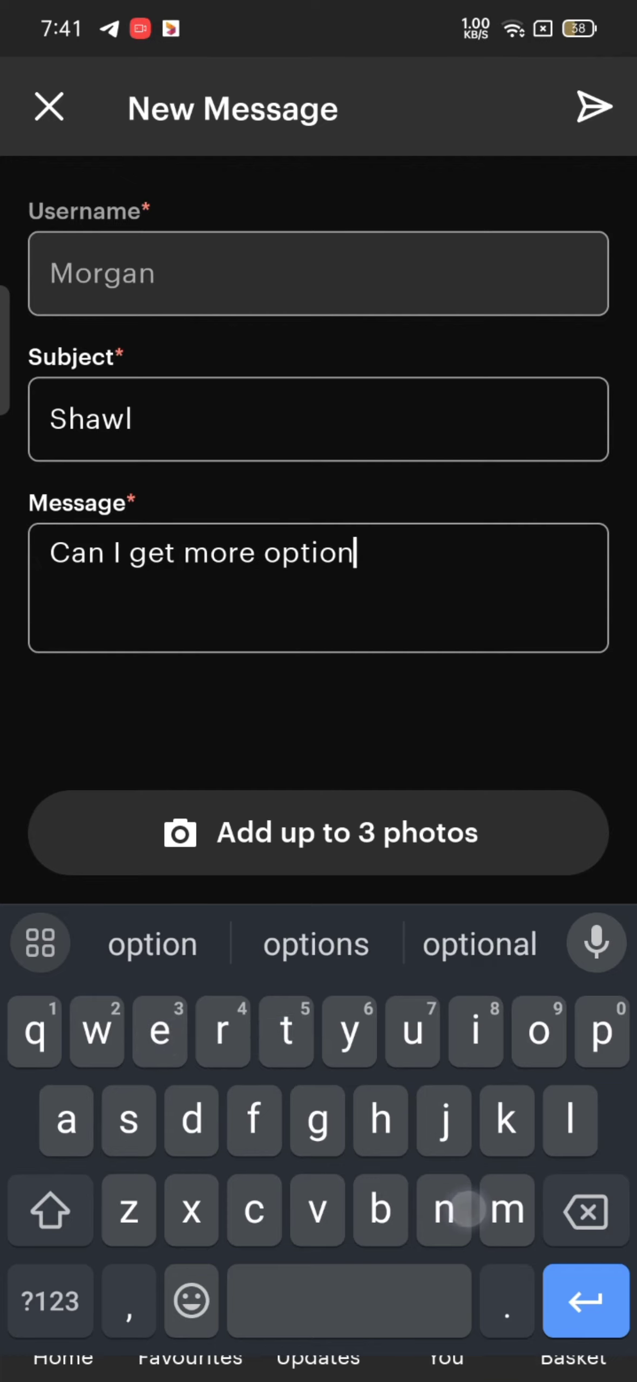
pyautogui.write('s on thi')
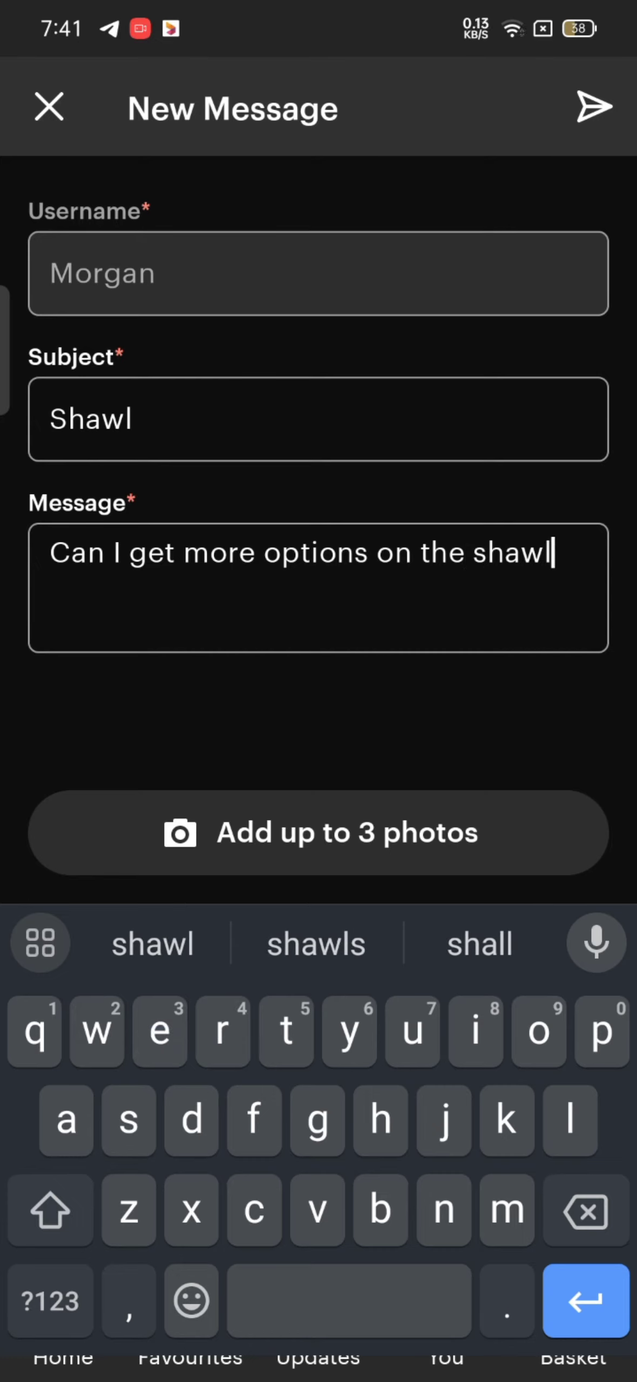
# Step: Send the Shawl message to Morgan and dismiss the 'Message Sent' banner
pyautogui.click(583, 108)
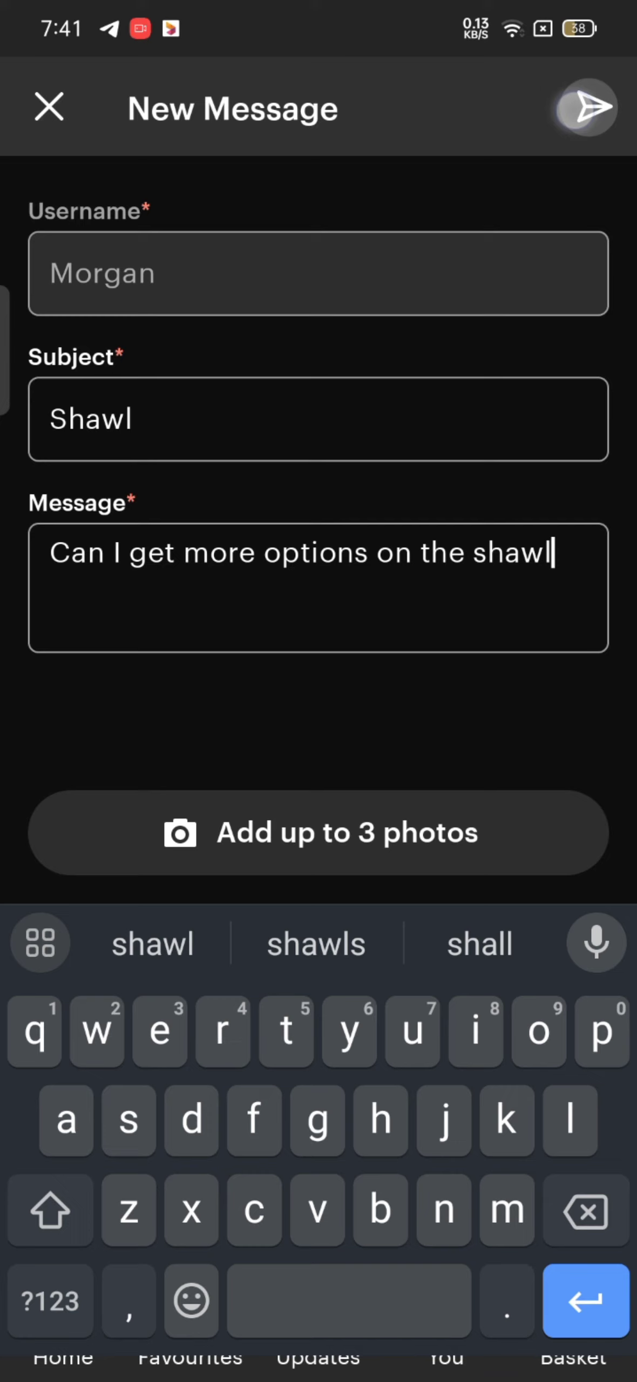
pyautogui.click(582, 108)
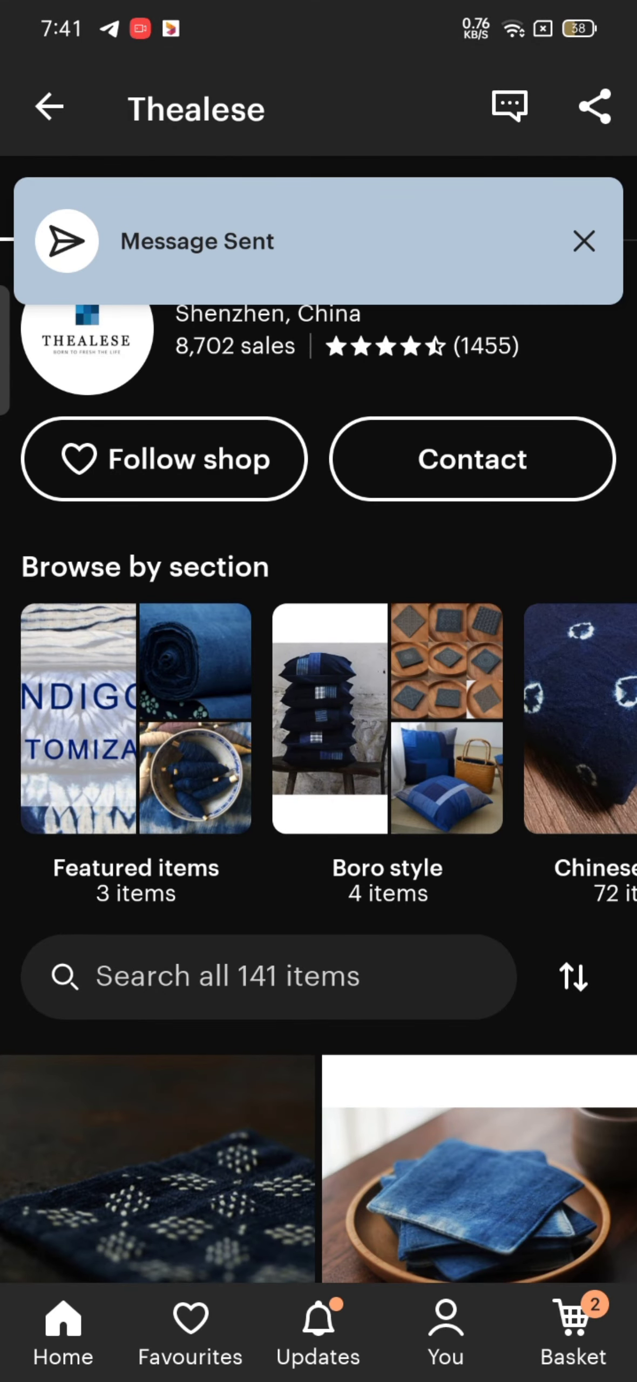
pyautogui.click(583, 241)
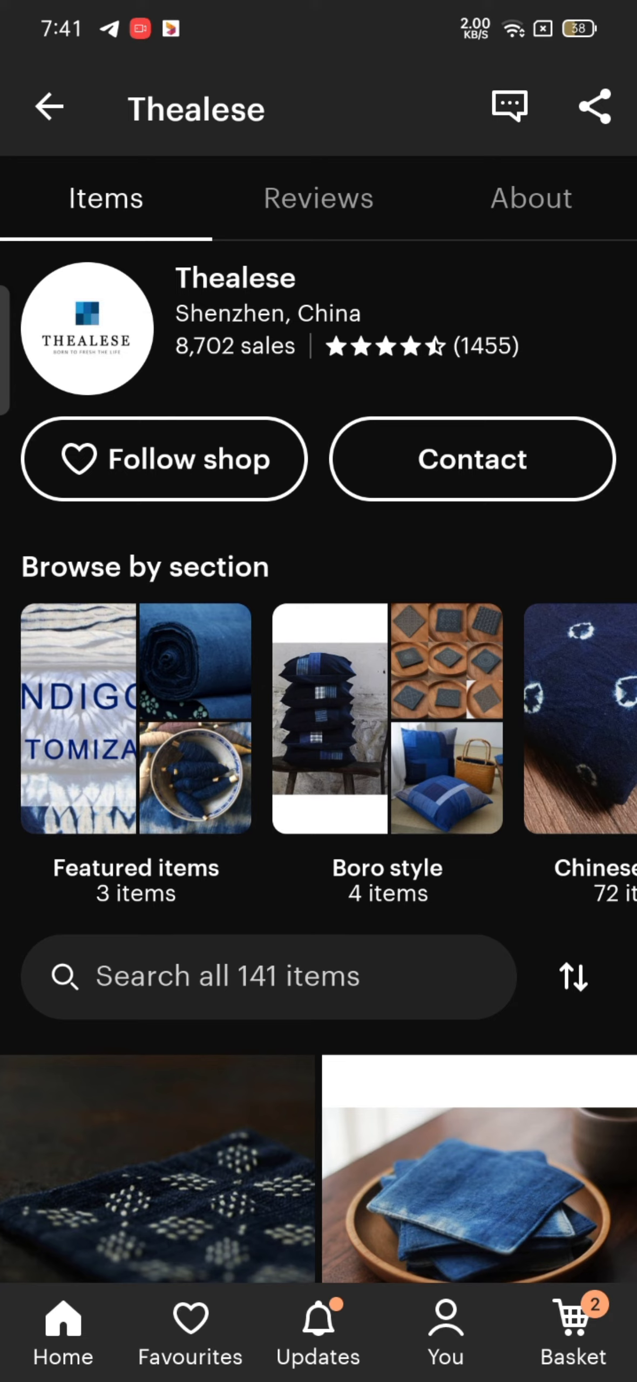